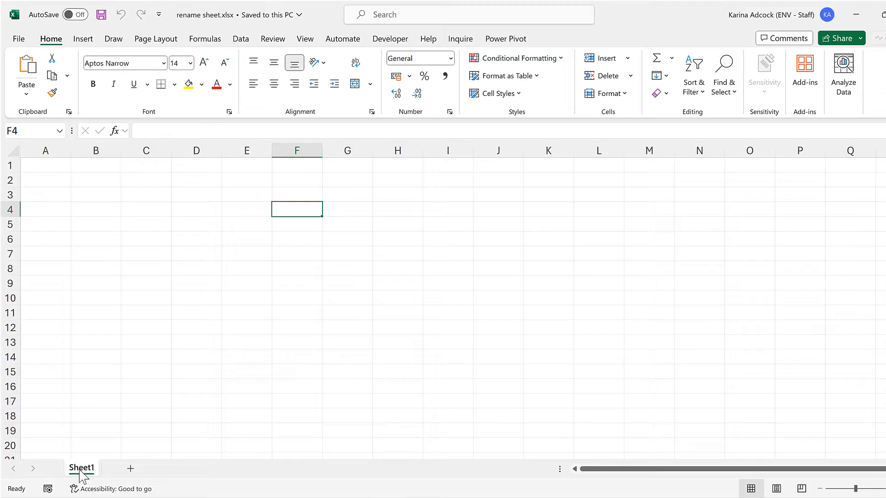
- View Sheet1's code and start a Worksheet_Change event procedure from the Worksheet object and Change event
right_click(81, 468)
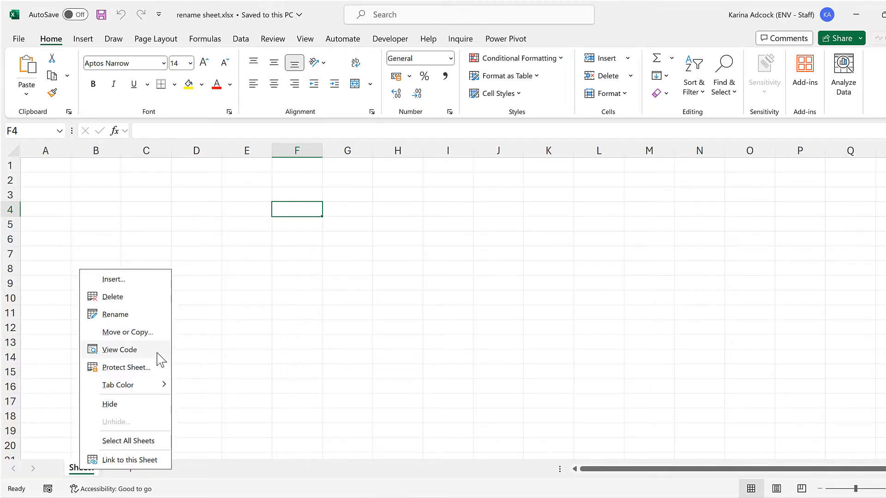
click(119, 349)
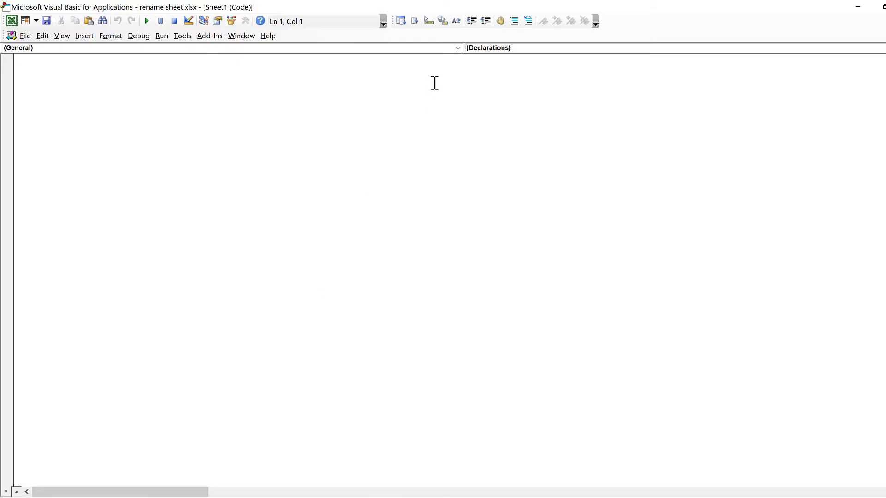
click(457, 47)
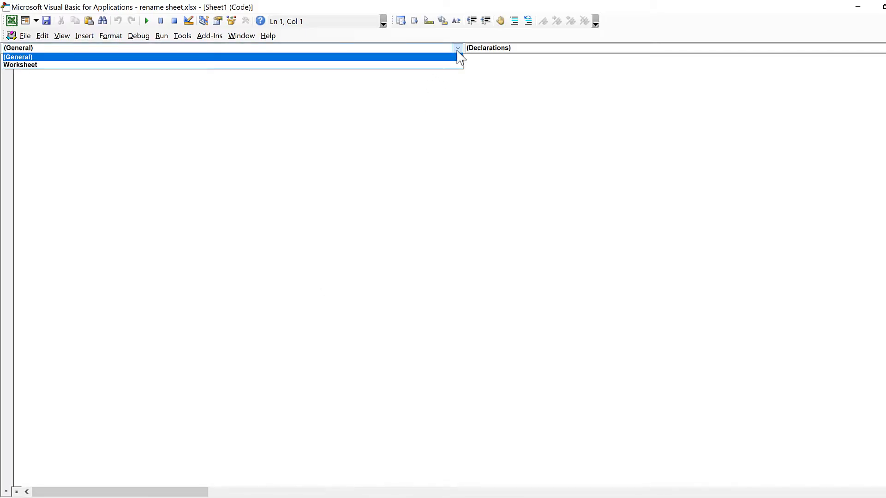
click(20, 65)
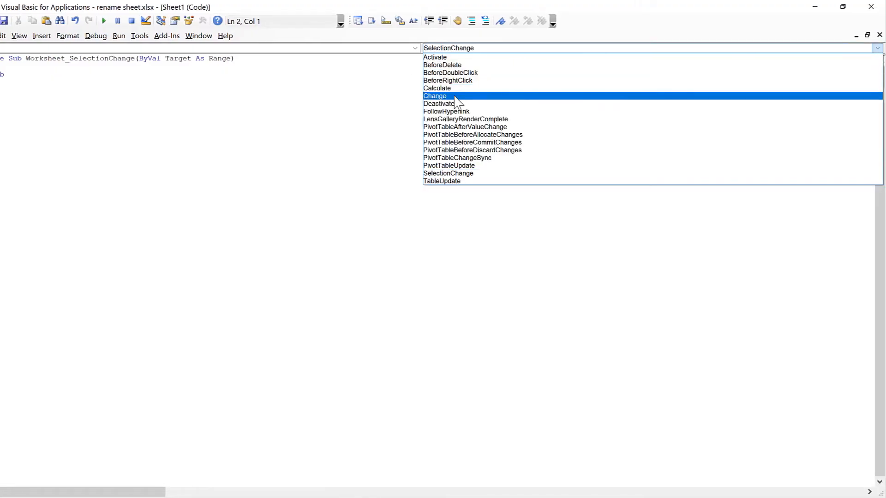
click(434, 96)
text(ActiveSheet)
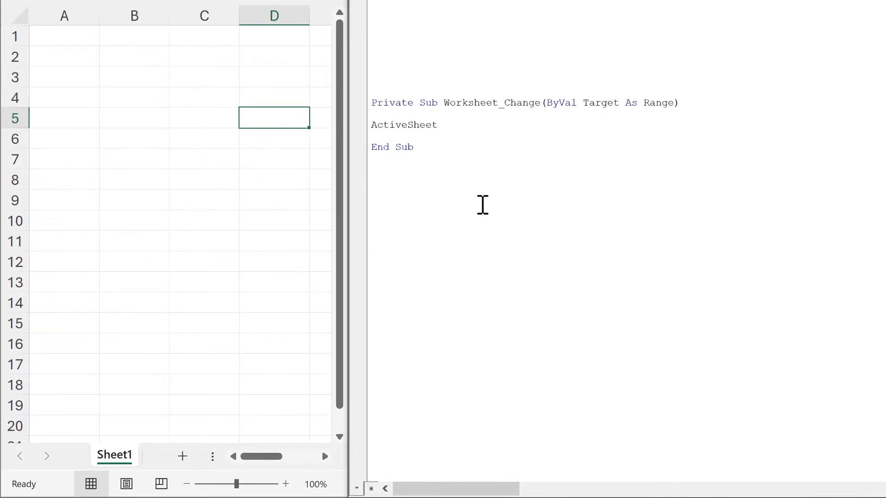
- Write ActiveSheet.Name = Range("B5") inside the Worksheet_Change sub
text(.Name =)
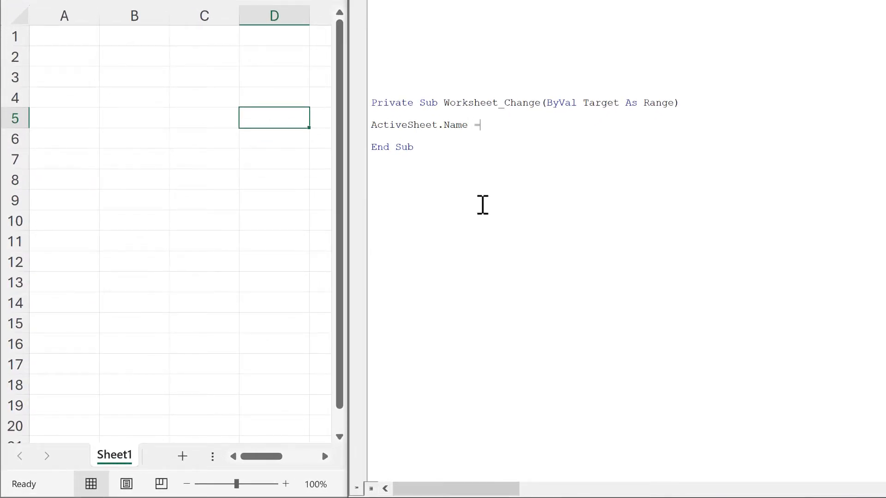
text(Range()
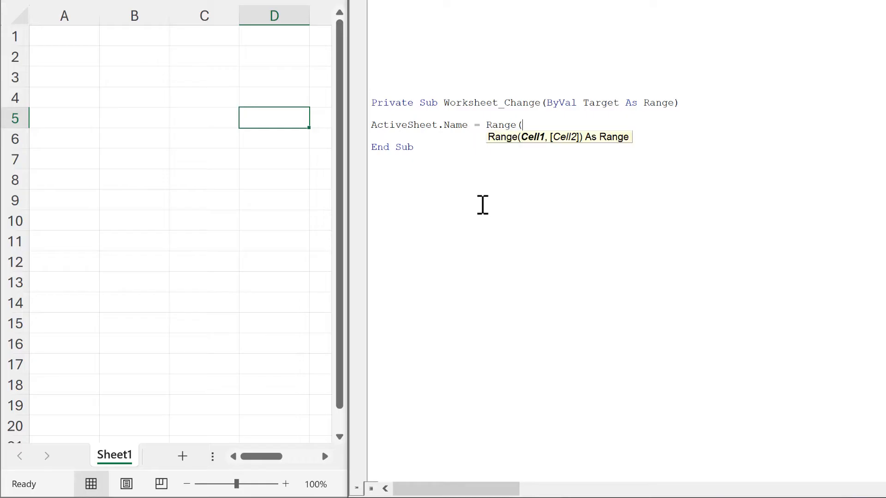
text("B5)
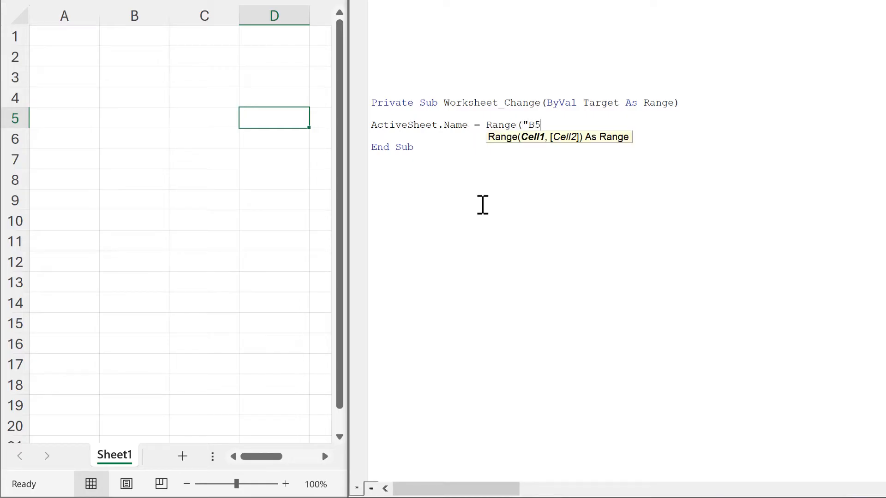
text("))
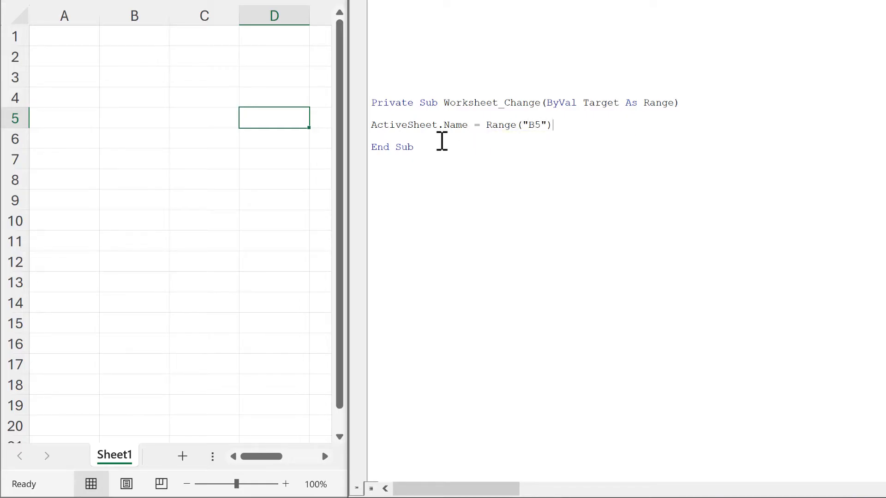
- Enter testing into cell B5 so the sheet is renamed to testing
click(134, 117)
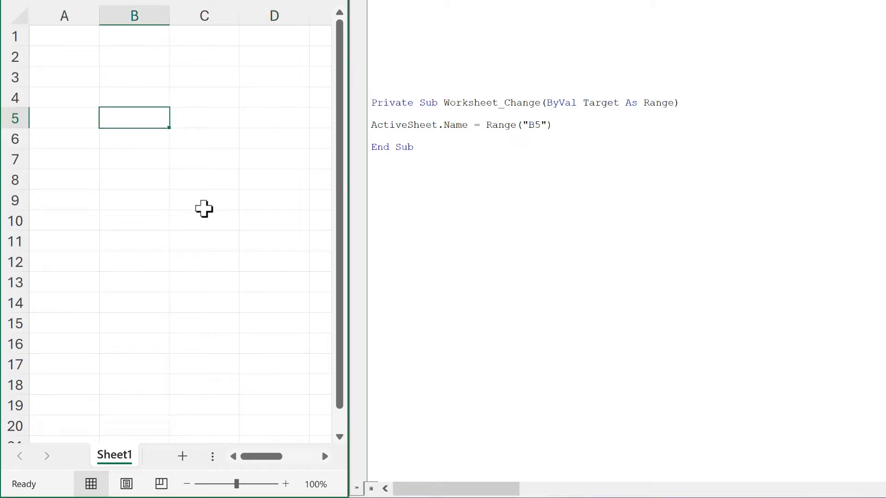
text(testing)
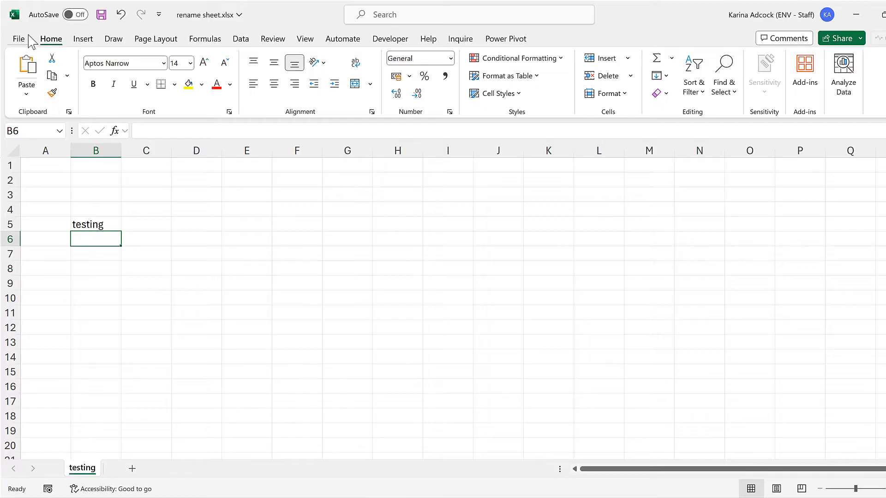
- Save the workbook as an Excel Macro-Enabled Workbook (*.xlsm)
click(18, 38)
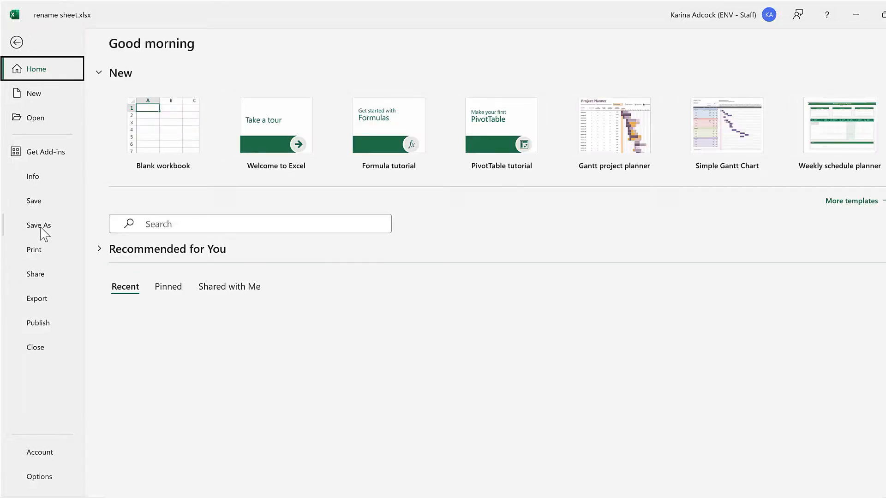
click(39, 225)
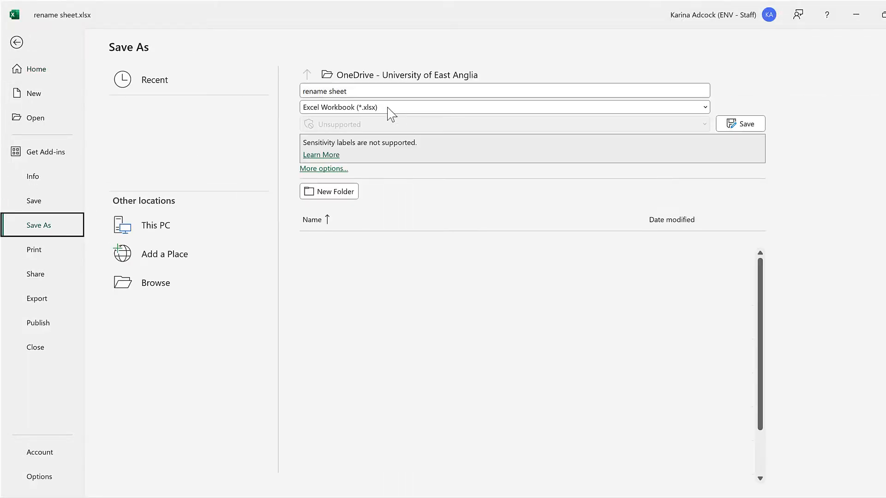
click(502, 107)
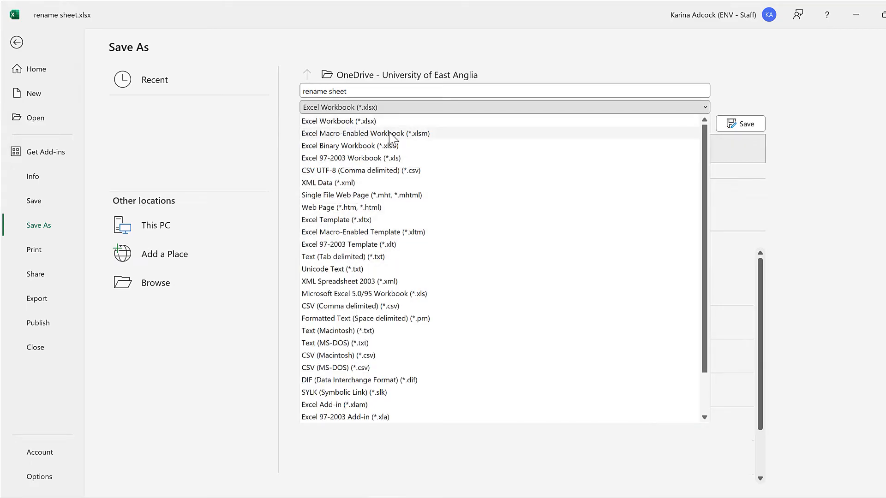
click(340, 120)
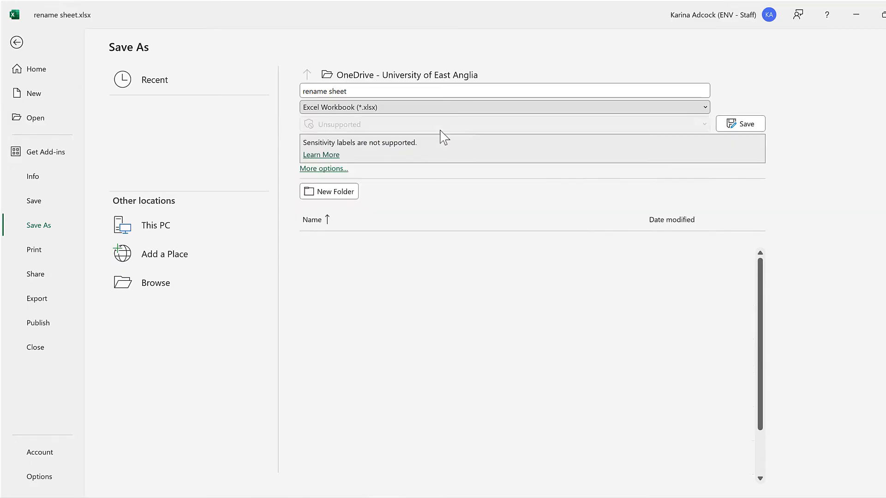
click(503, 107)
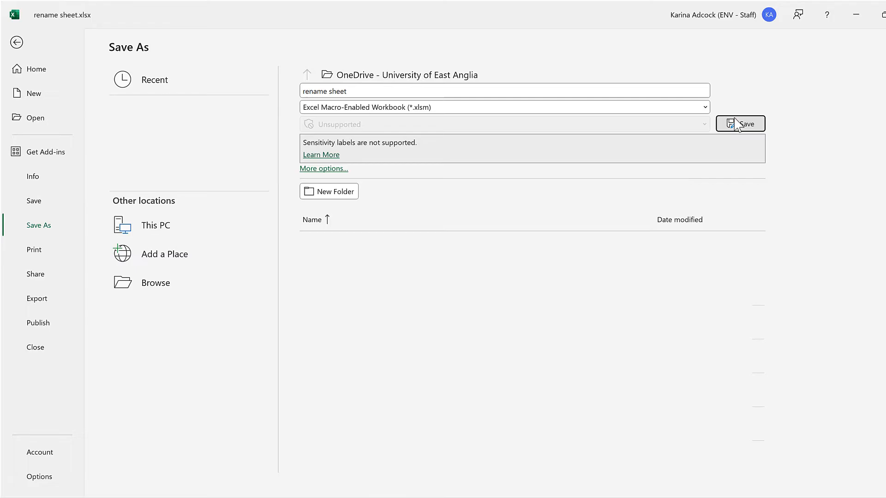
click(745, 123)
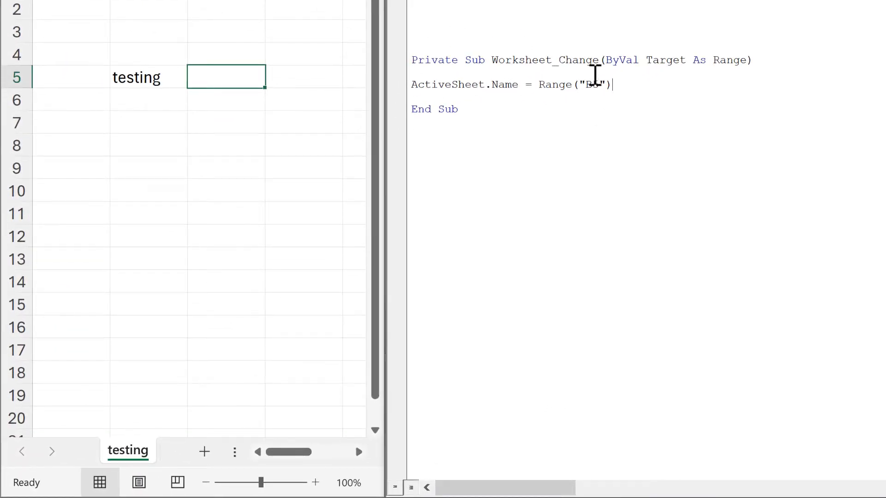
mouse_move(551, 84)
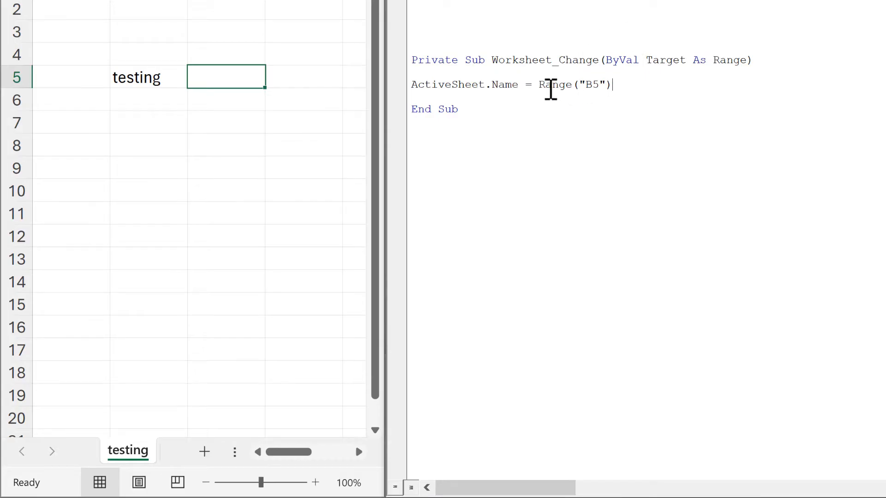
mouse_move(553, 100)
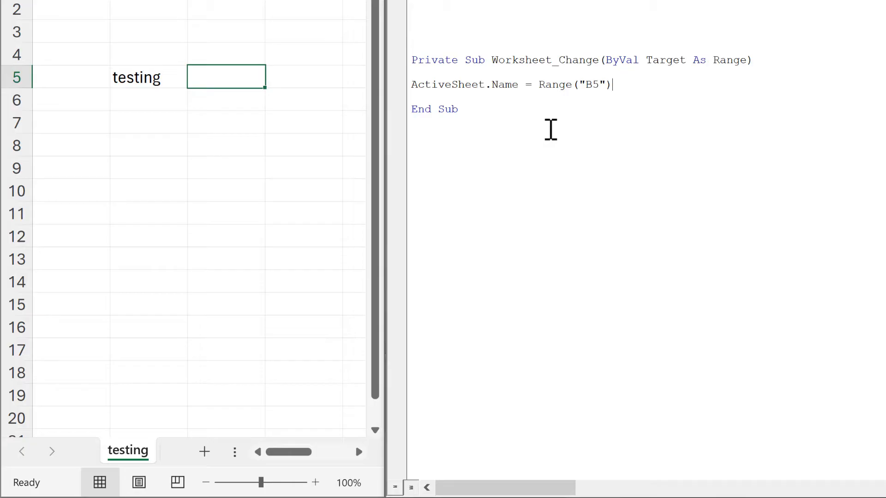
mouse_move(553, 128)
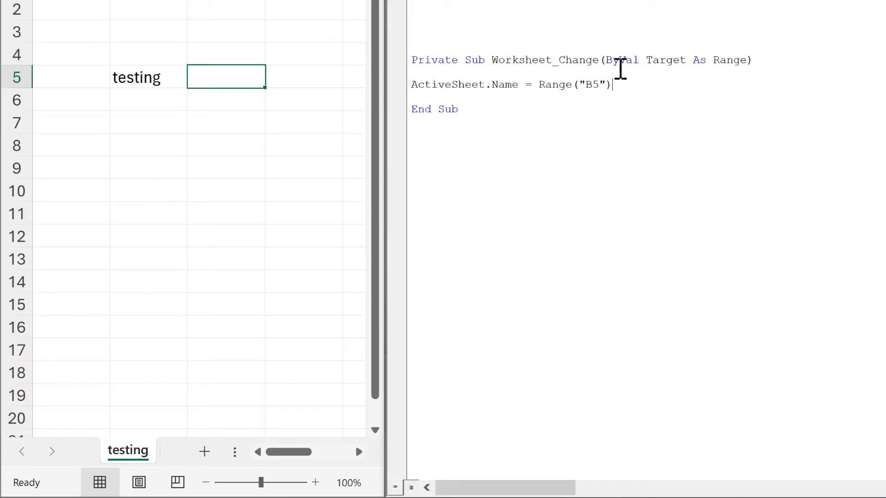
- Wrap the rename line in If Not Intersect(Target, Range("B5")) Is Nothing Then … End If
key(enter)
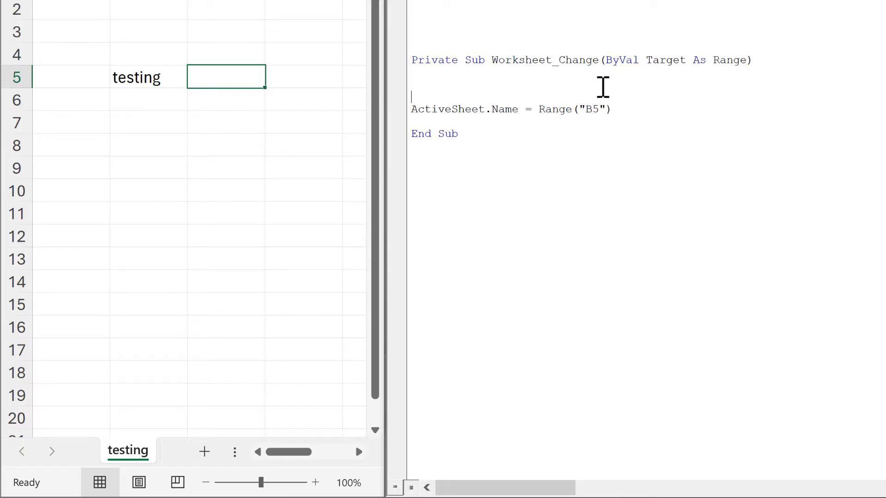
text(if not int)
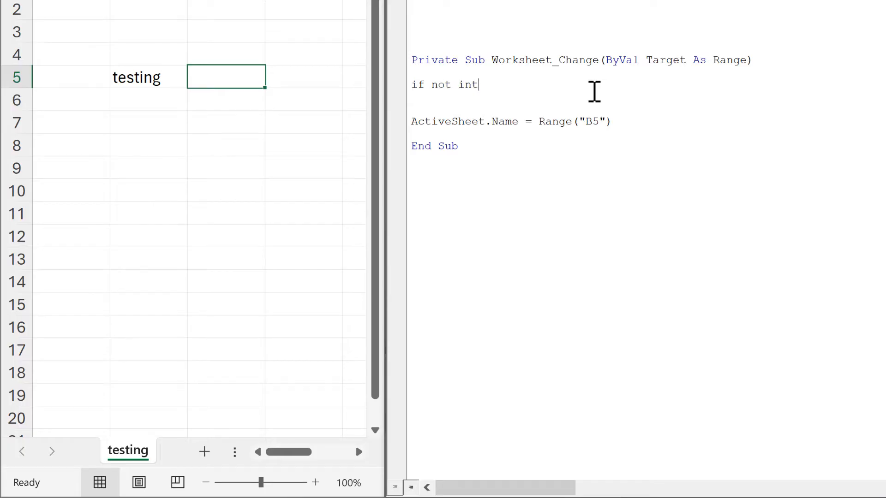
text(ersect)
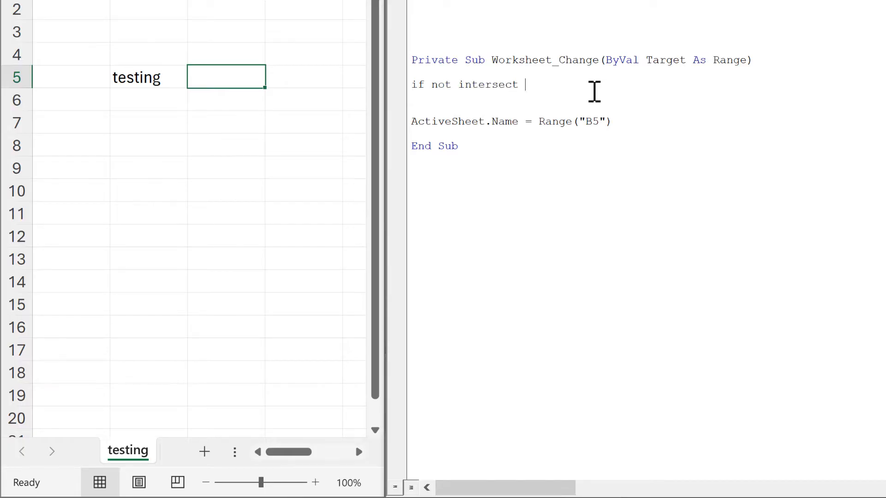
text(()
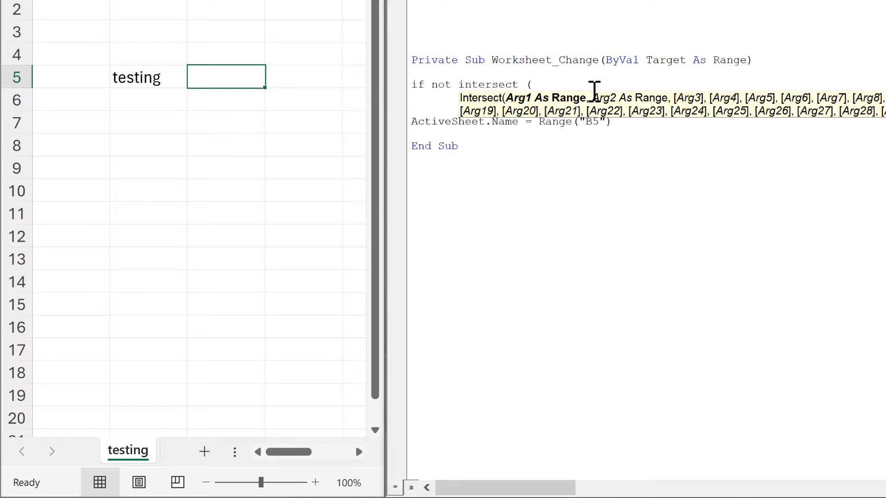
text(target)
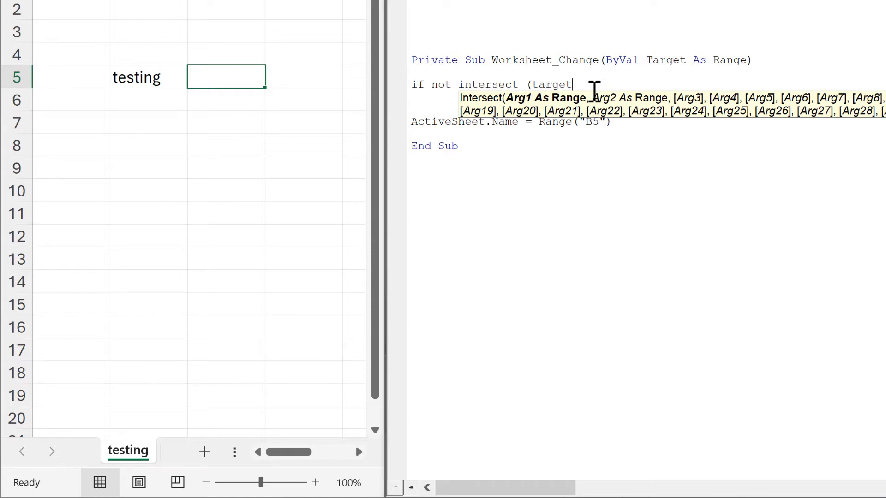
text(,Range()
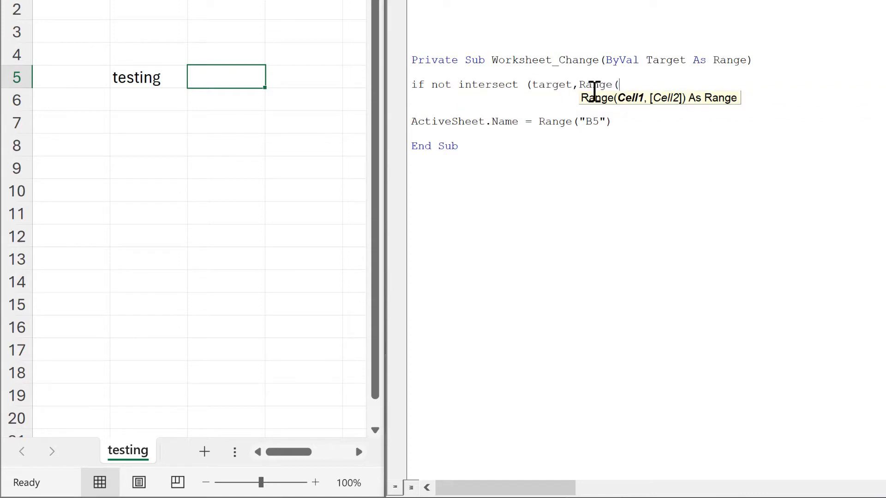
text("B)
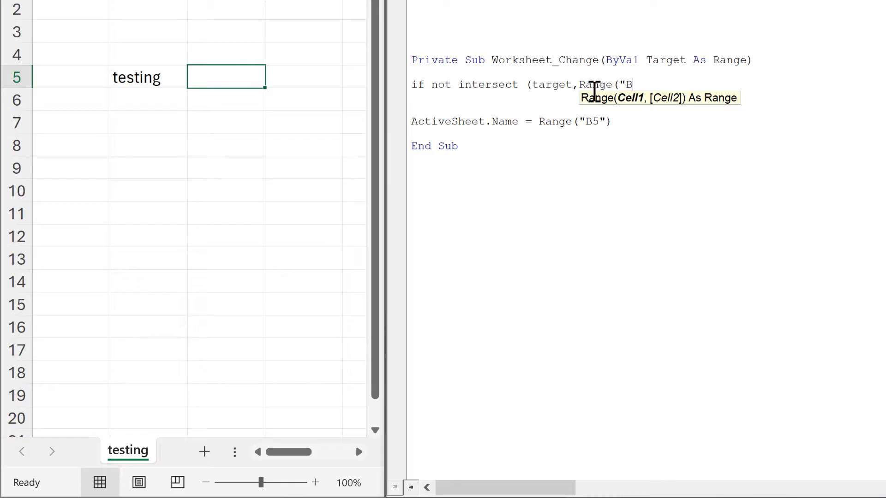
text(5")))
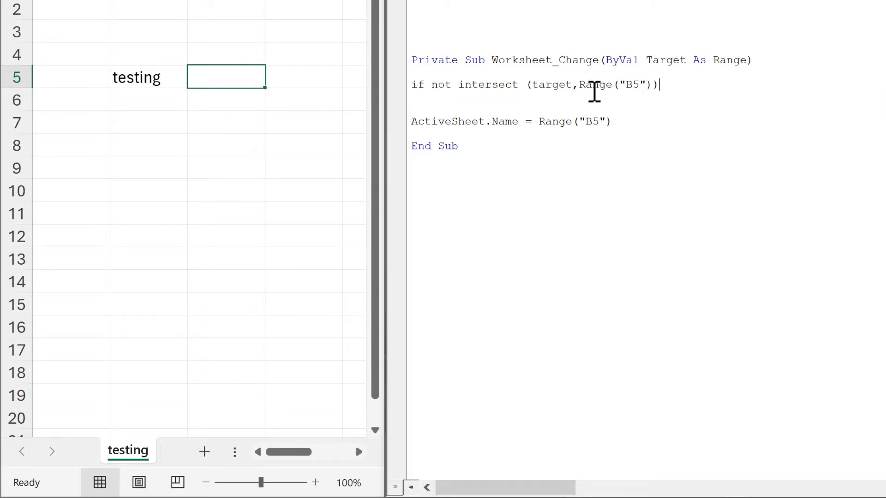
text(is nothin)
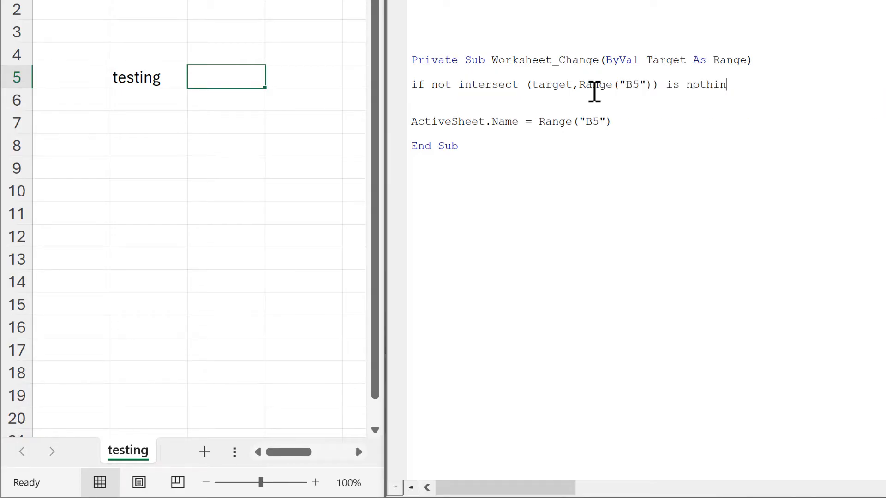
text(g then)
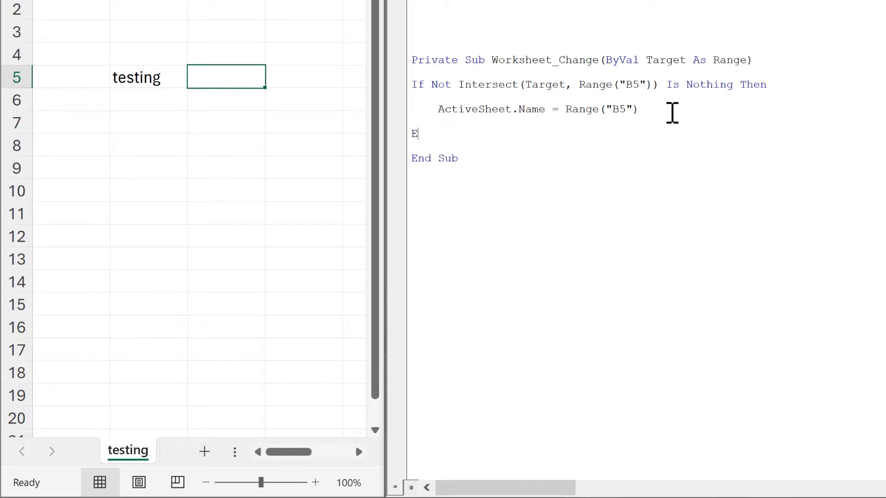
text(nd I)
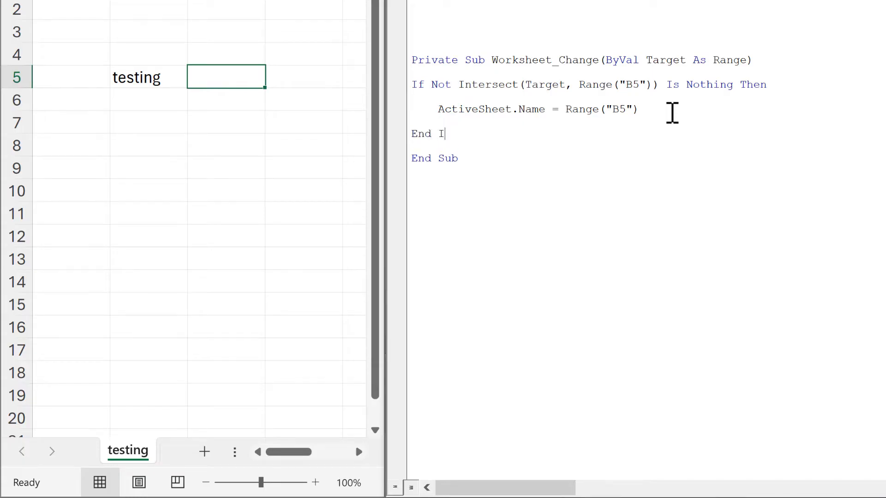
text(f)
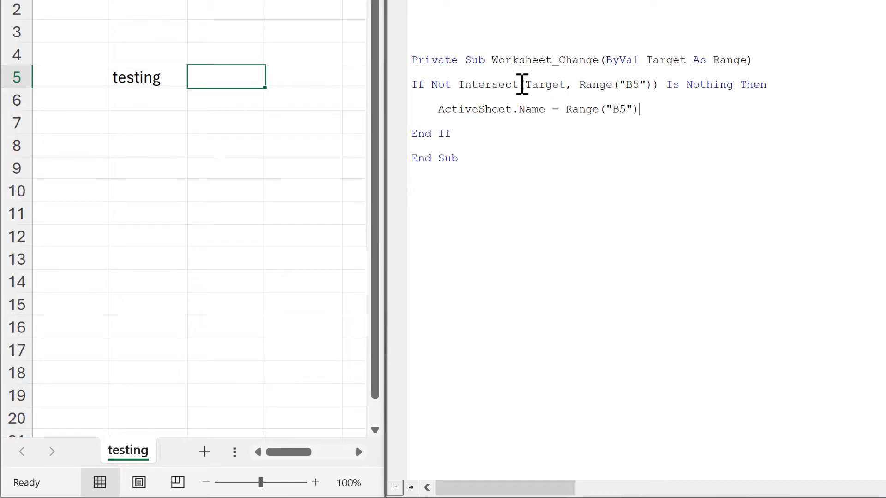
- Highlight Range("B5") and the Target argument to review the B5 check
double_click(544, 84)
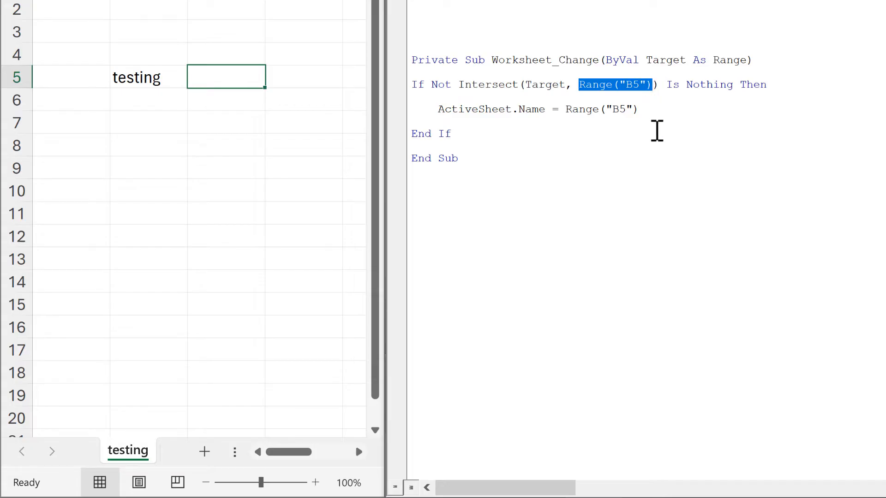
double_click(665, 60)
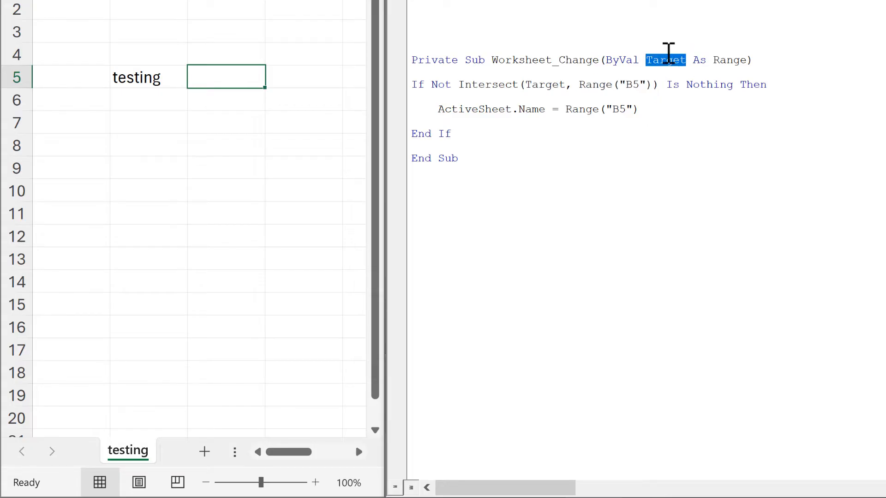
mouse_move(684, 60)
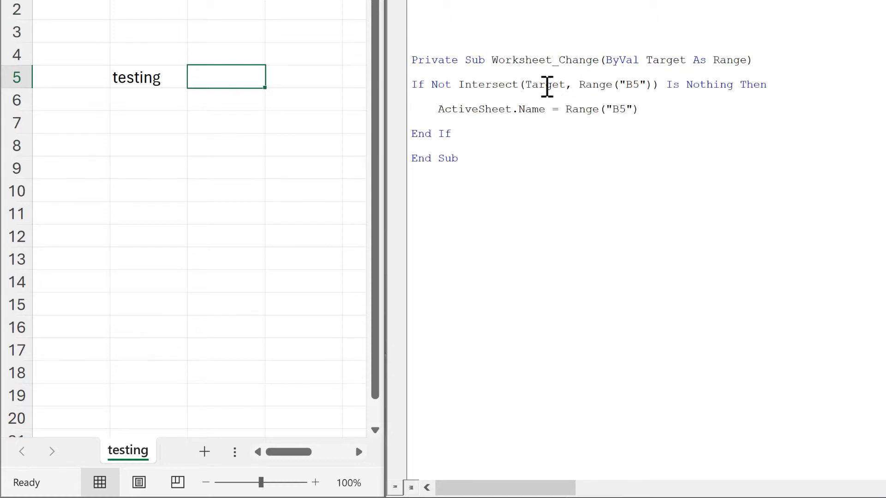
mouse_move(649, 95)
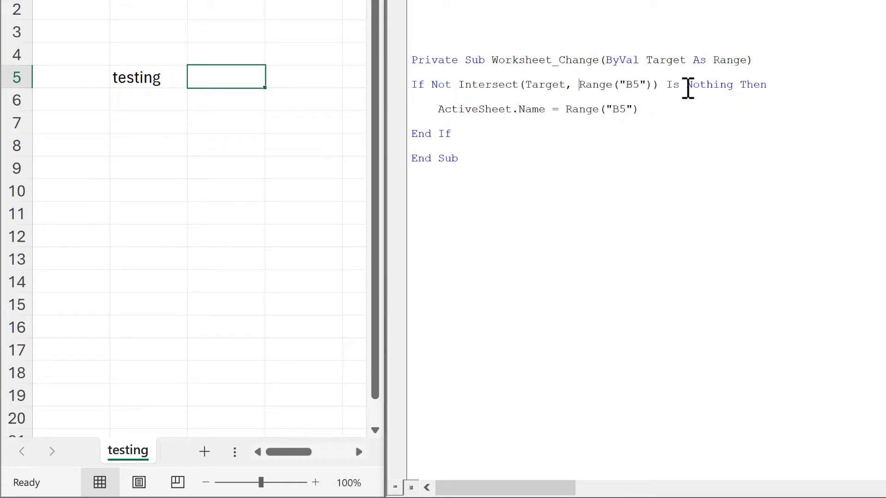
- Edit cell B5 to * and commit it, triggering run-time error 1004
double_click(708, 84)
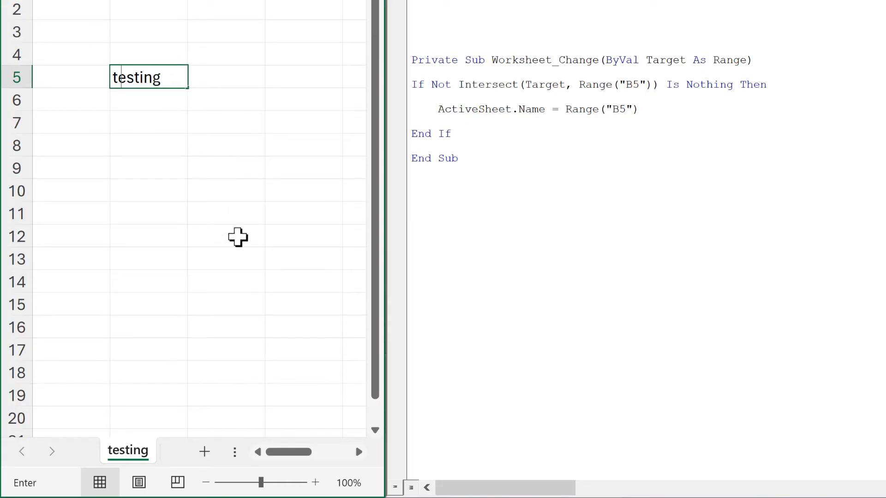
key(Enter)
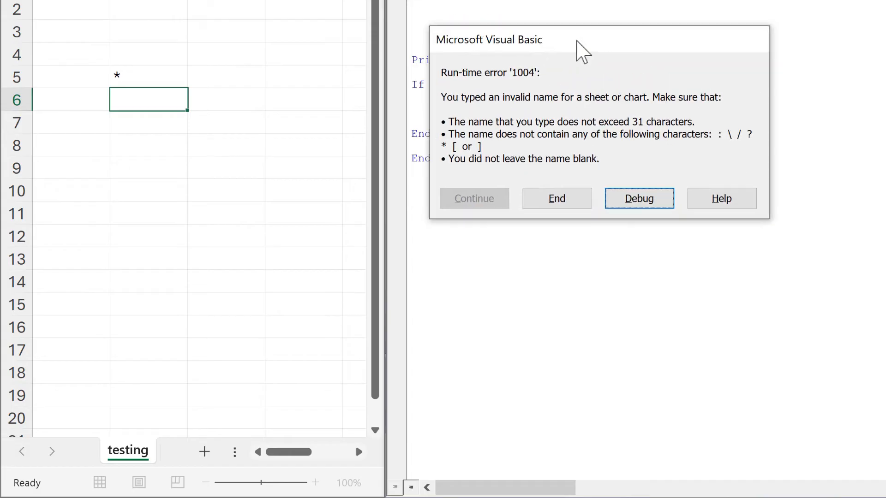
- End the macro from the Run-time error '1004' invalid sheet name dialog
click(129, 81)
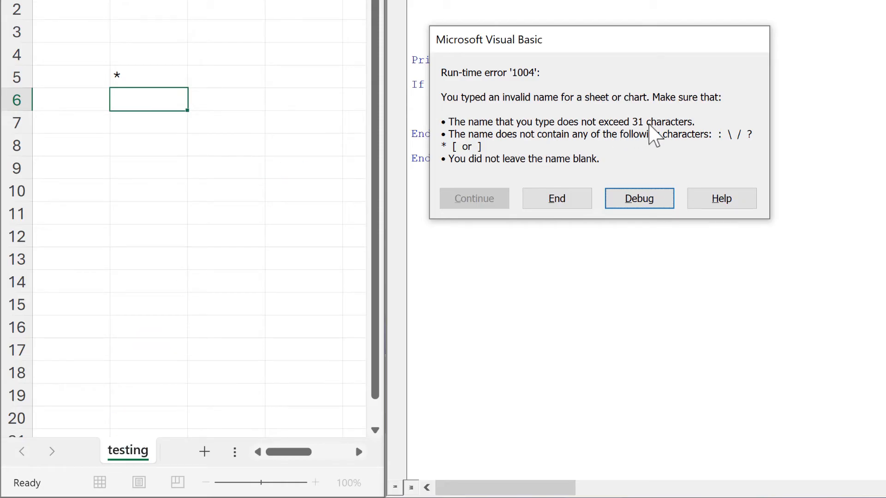
mouse_move(641, 141)
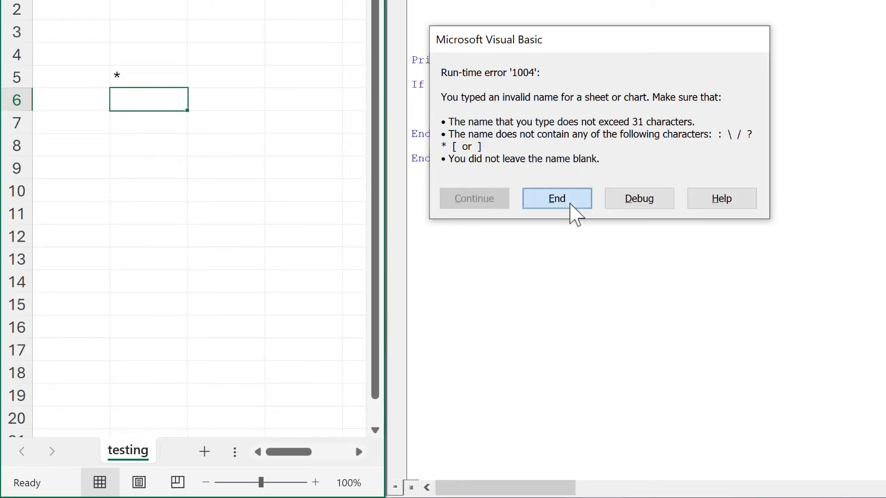
click(556, 198)
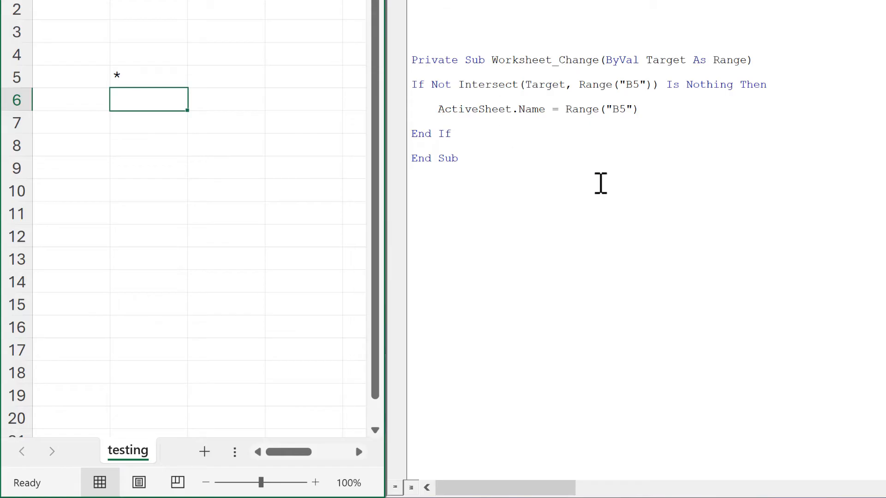
mouse_move(536, 164)
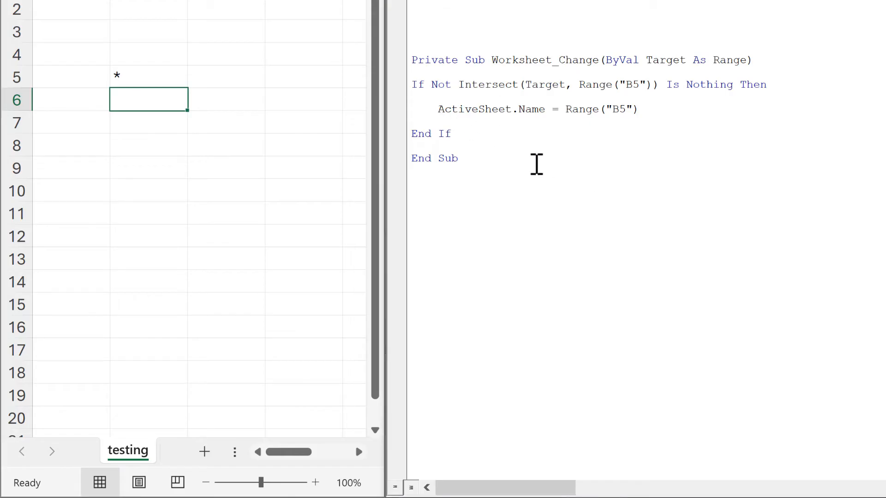
- Add Set name_cell = Range("B5") inside the If block
key(enter)
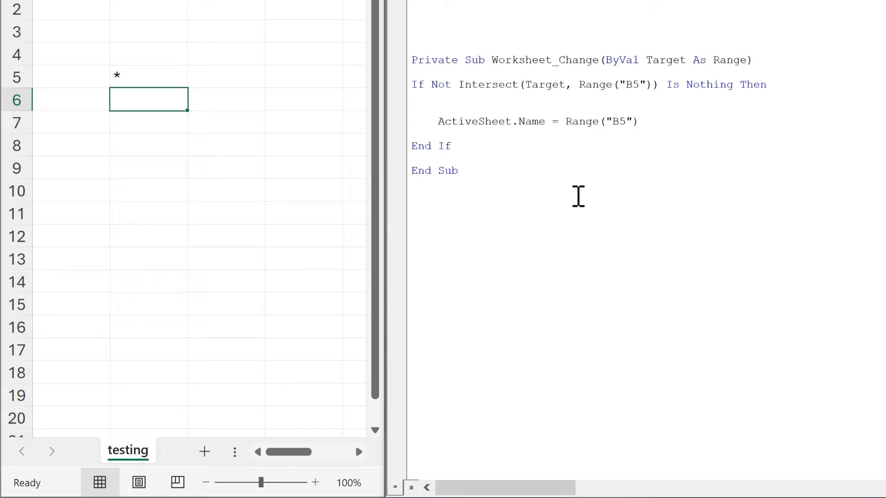
text(Set name)
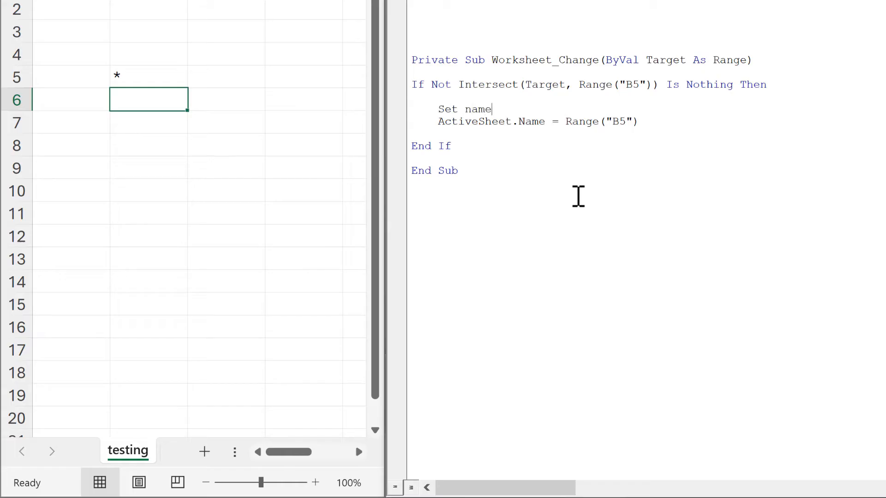
text(_cell)
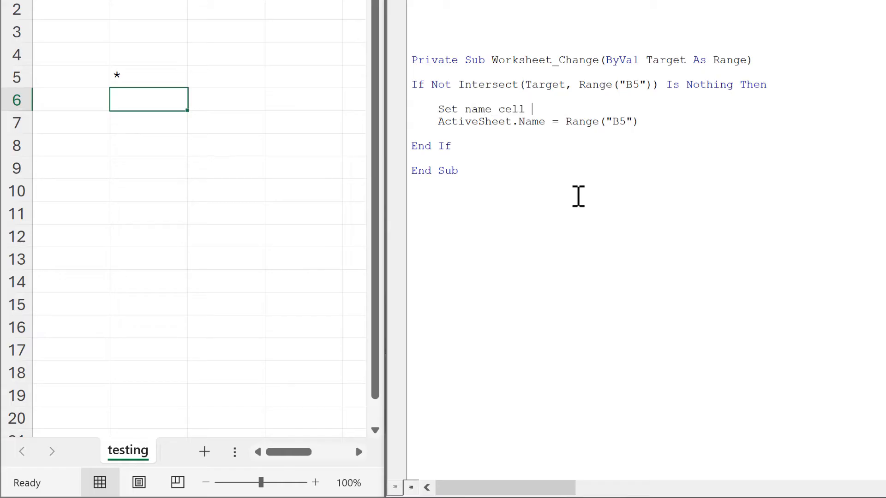
text(= Range("B5)
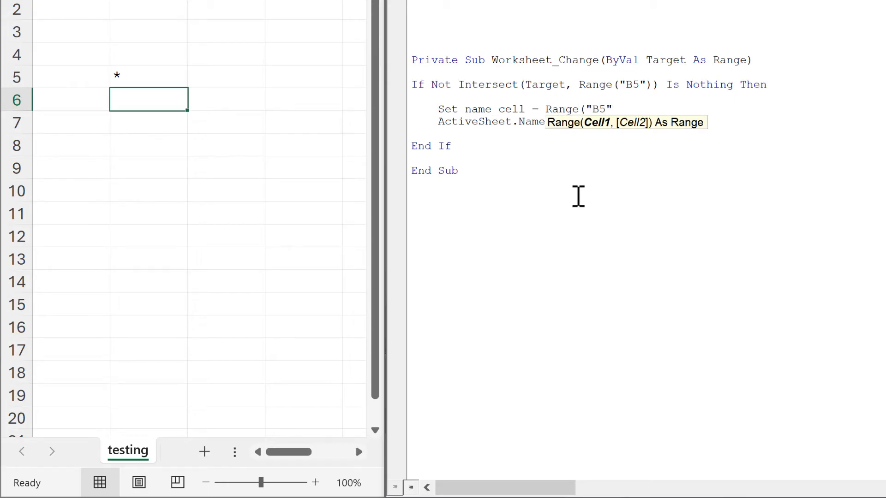
text(= Range("B5"))
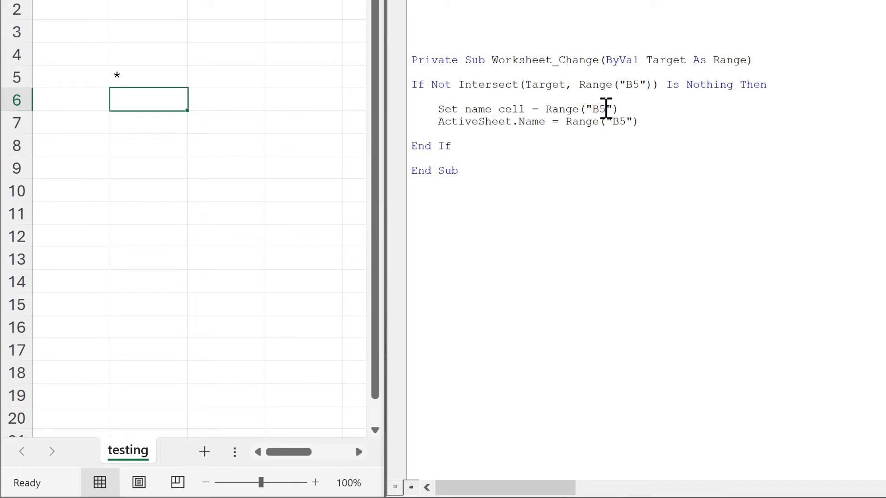
- Rename from name_cell and add If name_cell = "" Then Exit Sub
double_click(630, 84)
text(name_)
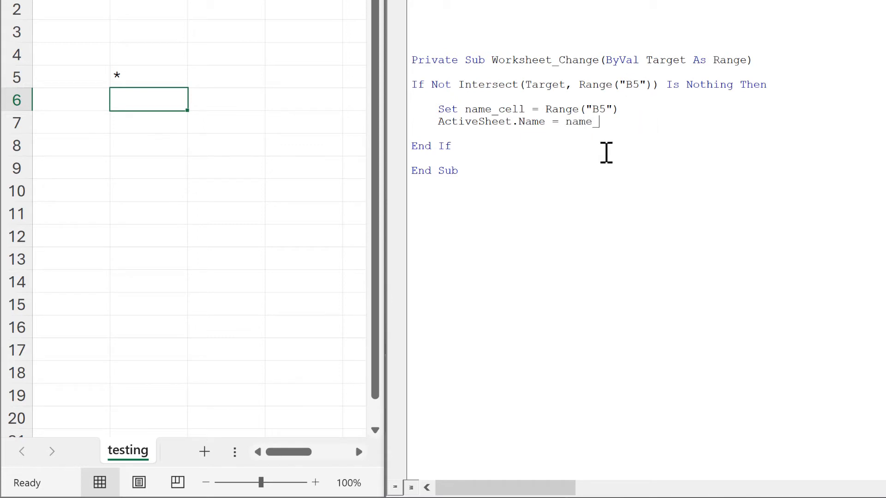
text(cell)
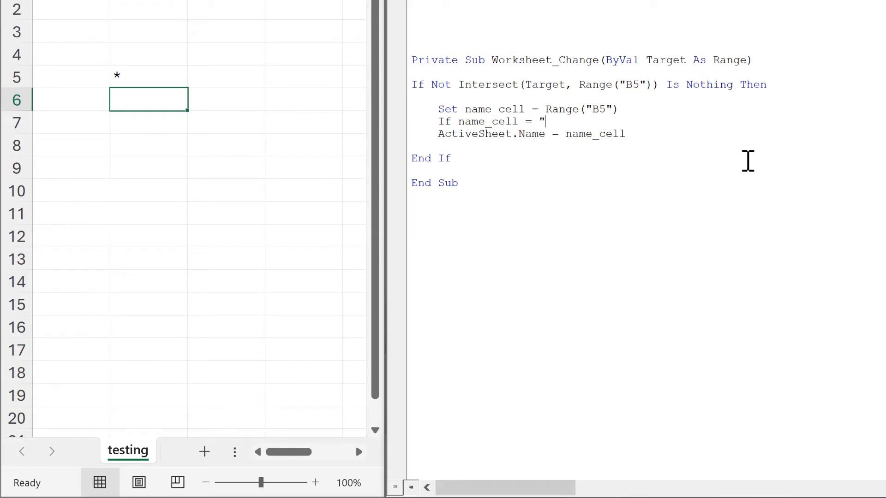
text(" then e)
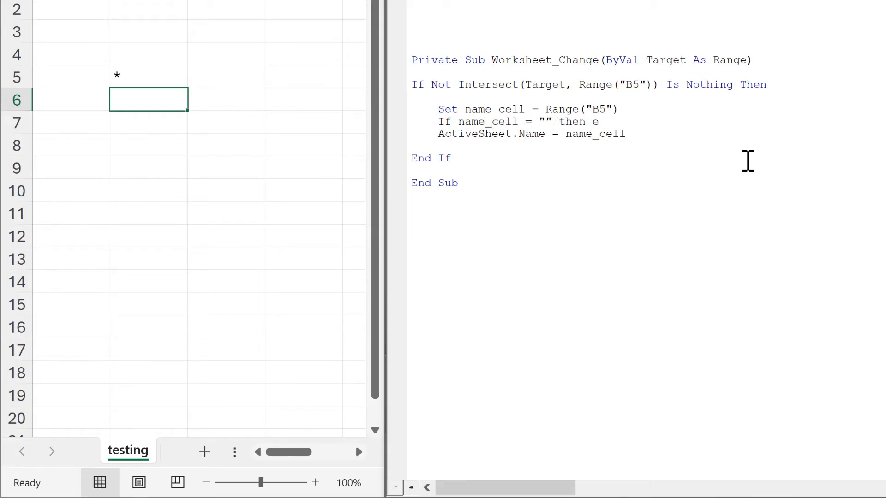
text(xit sub)
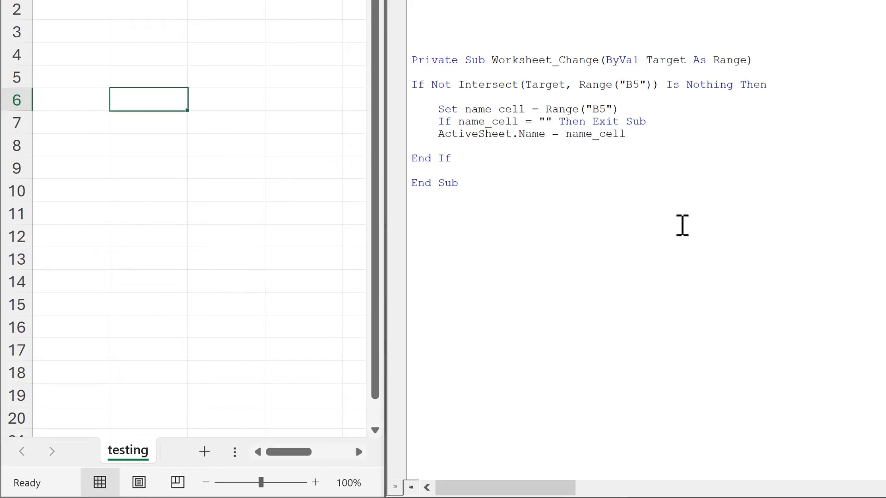
- Change the rename line to ActiveSheet.Name = Left(name_cell, 31)
text(left()
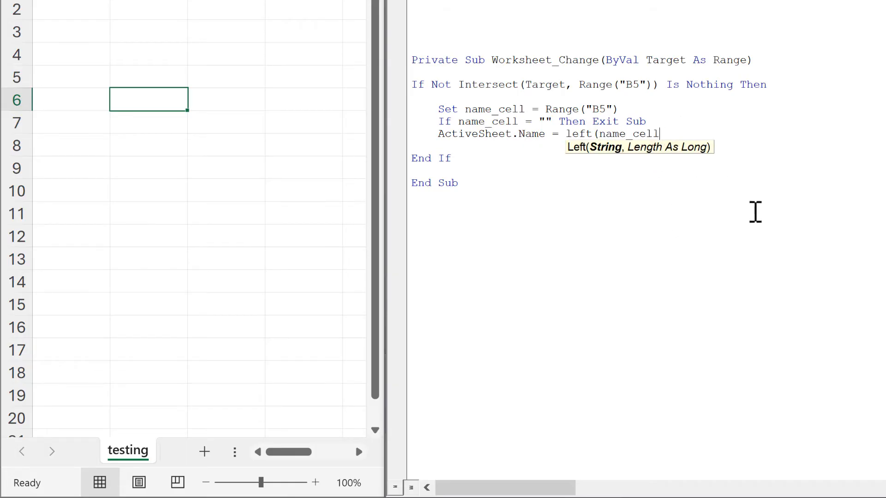
text(,31)
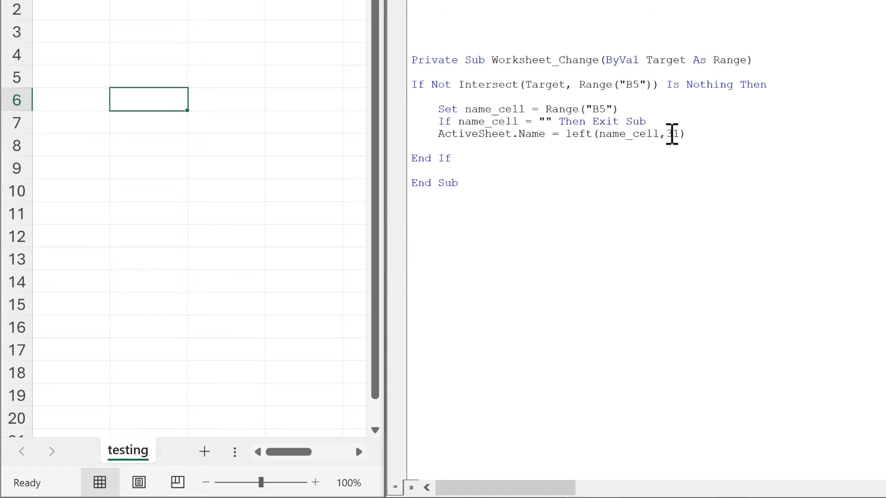
mouse_move(836, 189)
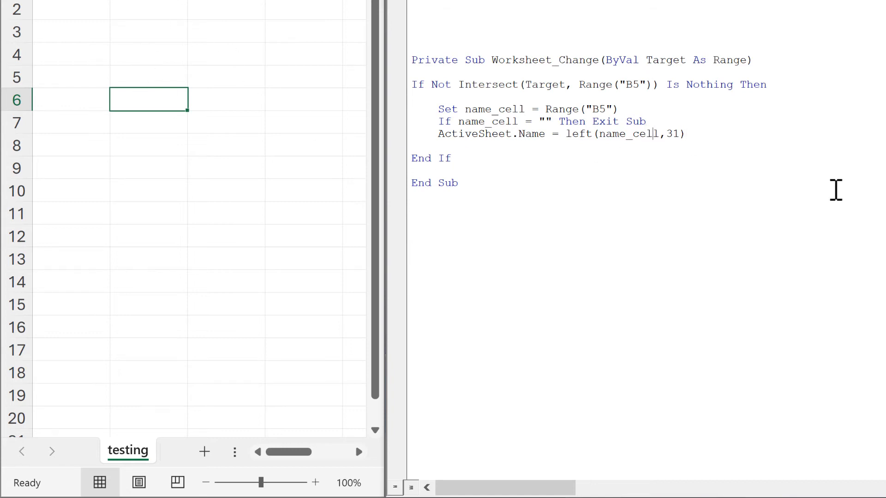
mouse_move(699, 136)
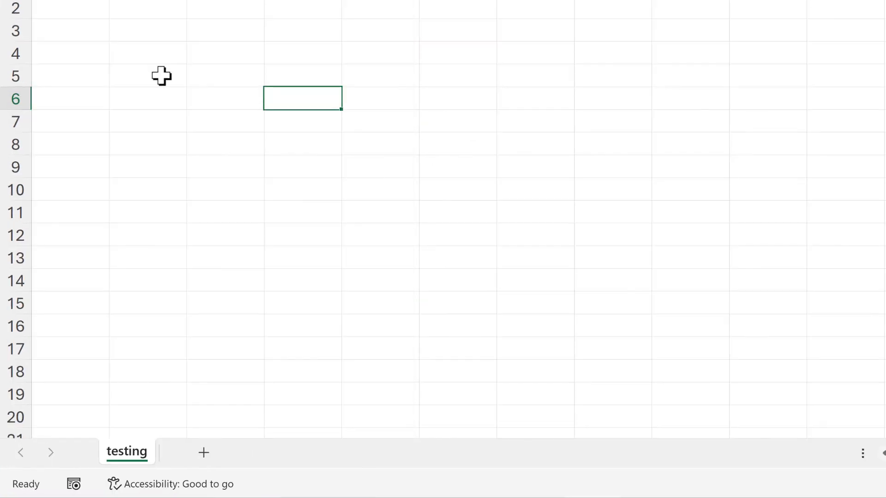
- Enter a long run of a's into B5 so the tab shows only the first 31 characters
text(aaaaaaaaaaaaaaaaaaaaaaaaaaaaaaaaaaaabbbbbbbbbbb)
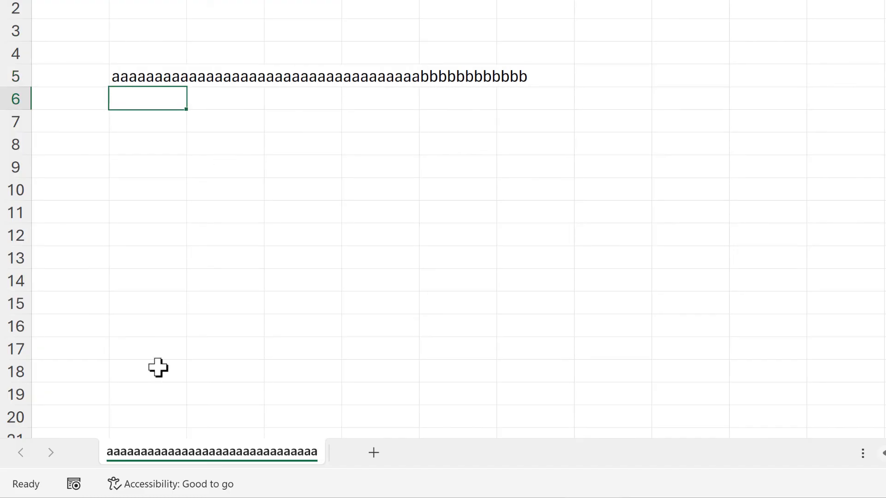
mouse_move(265, 469)
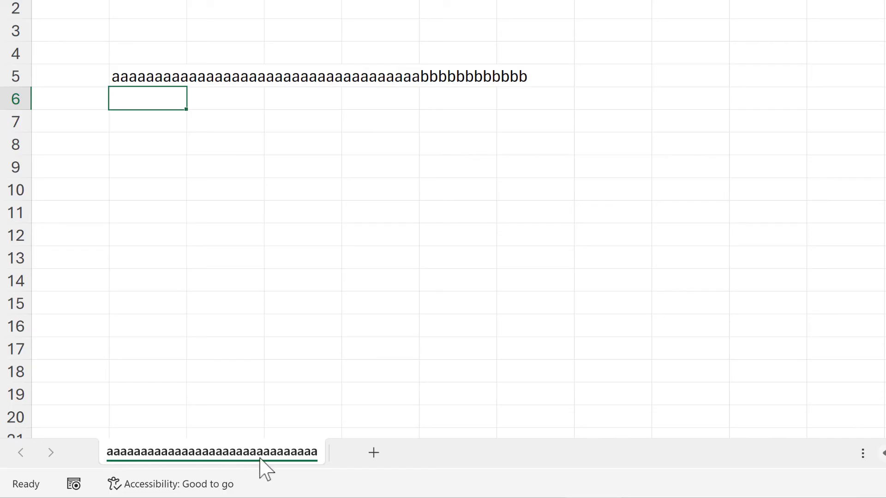
mouse_move(501, 53)
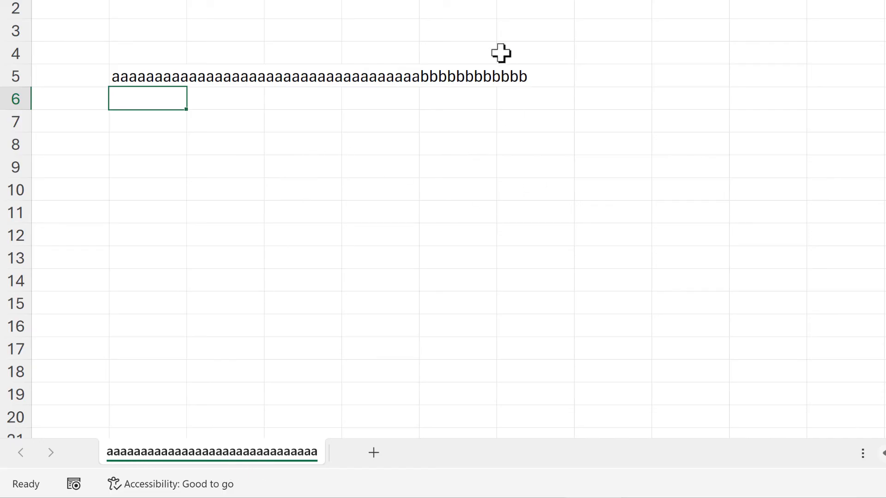
mouse_move(253, 175)
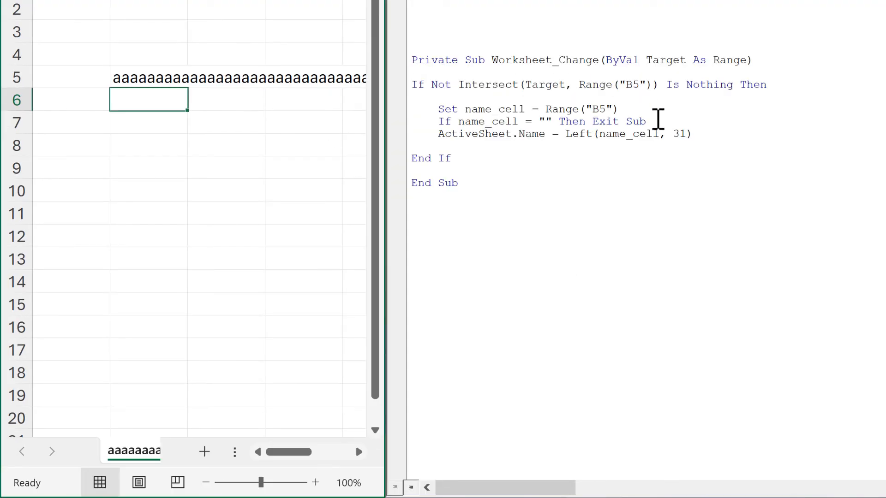
mouse_move(689, 204)
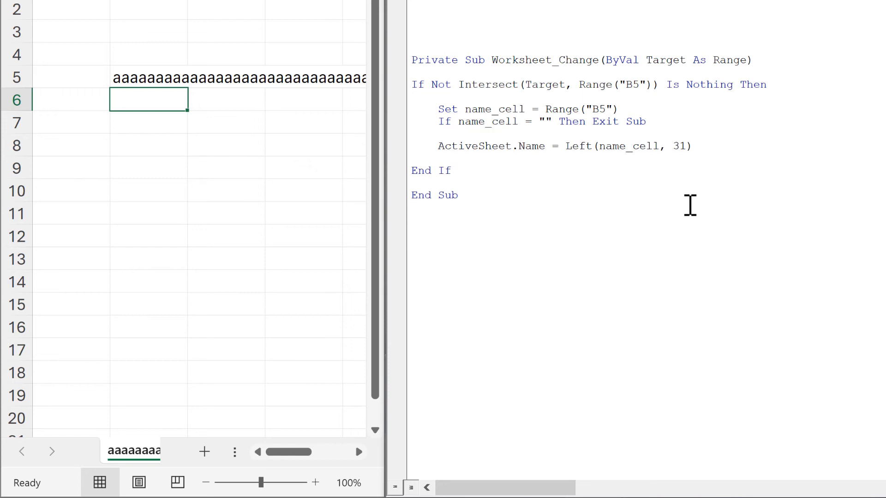
- Add On Error GoTo badname and an Exit Sub before the error handler
text(on error goto)
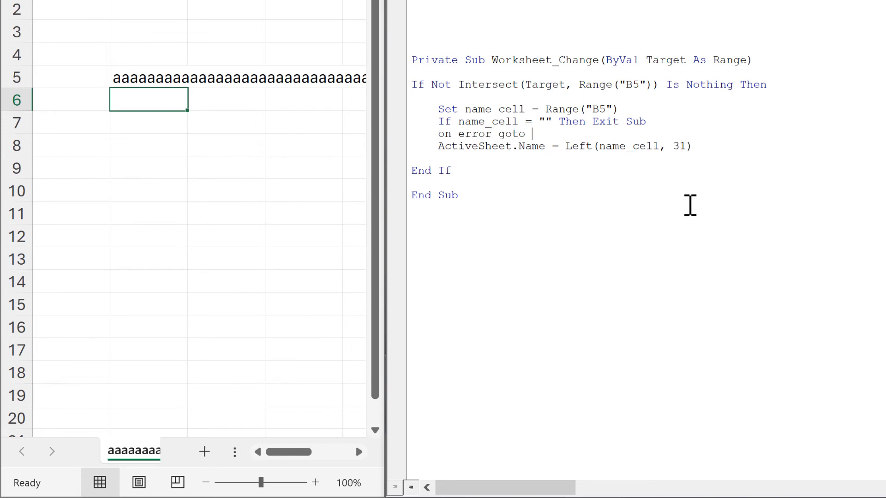
text(badname)
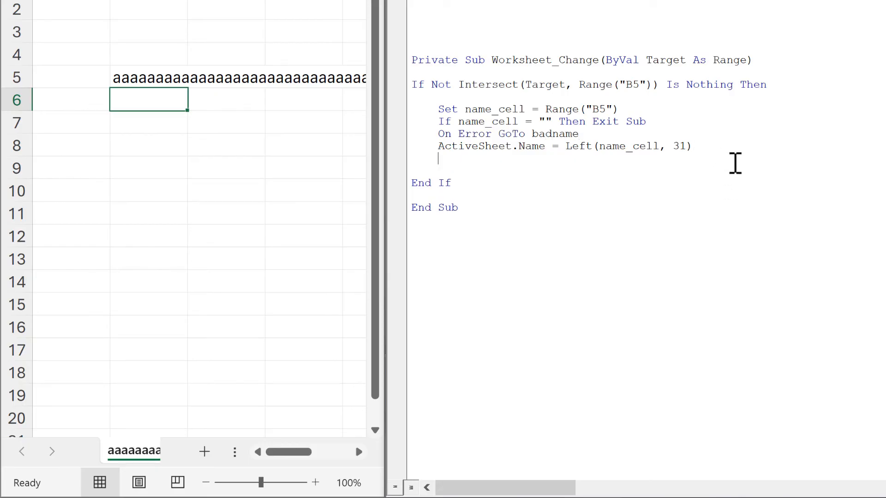
text(Exit su)
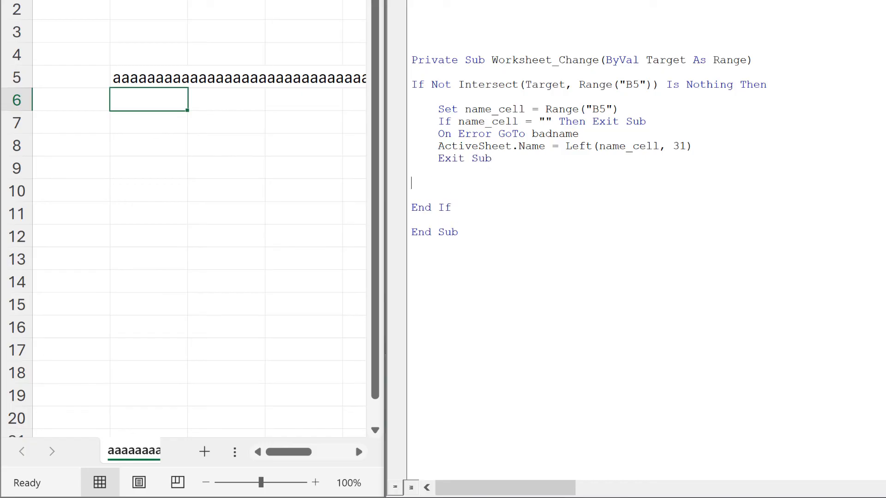
- Add the badname: label with MsgBox "Cell contains illegal characters"
text(ba)
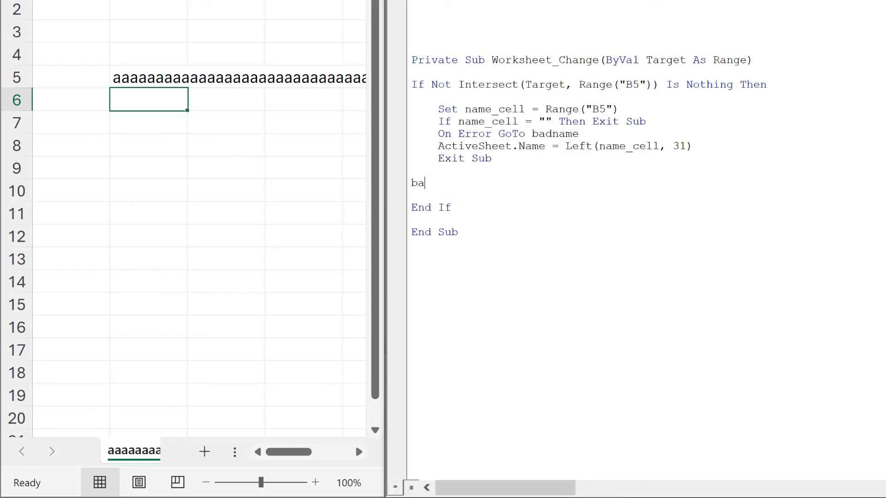
text(dname:)
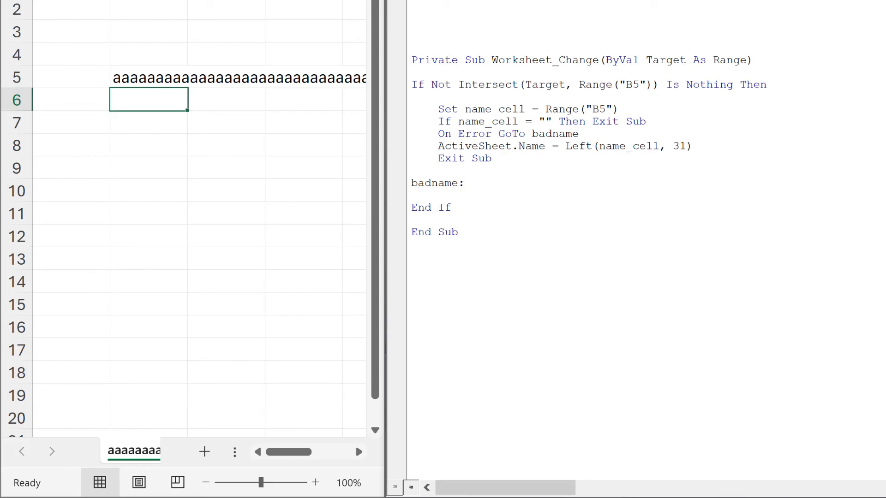
text(M)
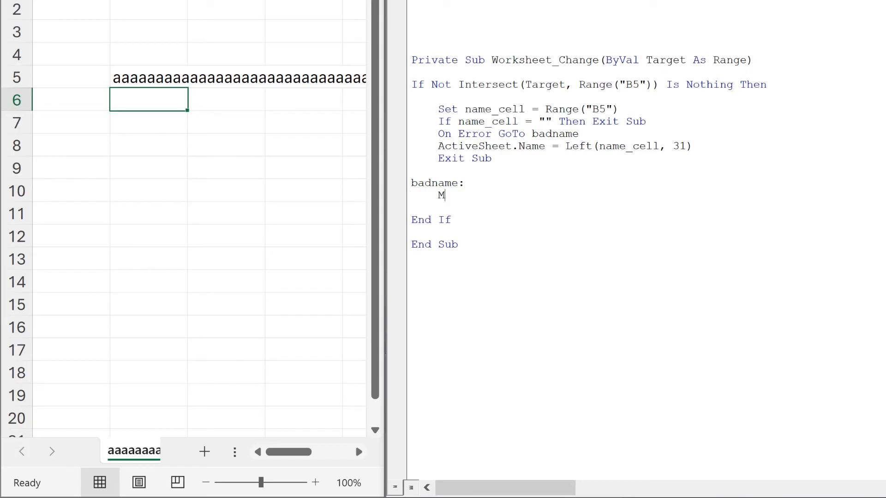
text(sgBox)
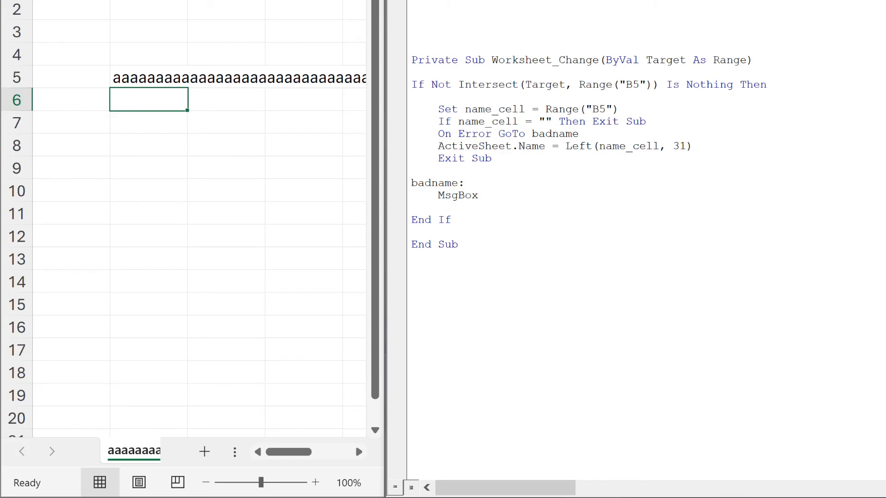
text("C)
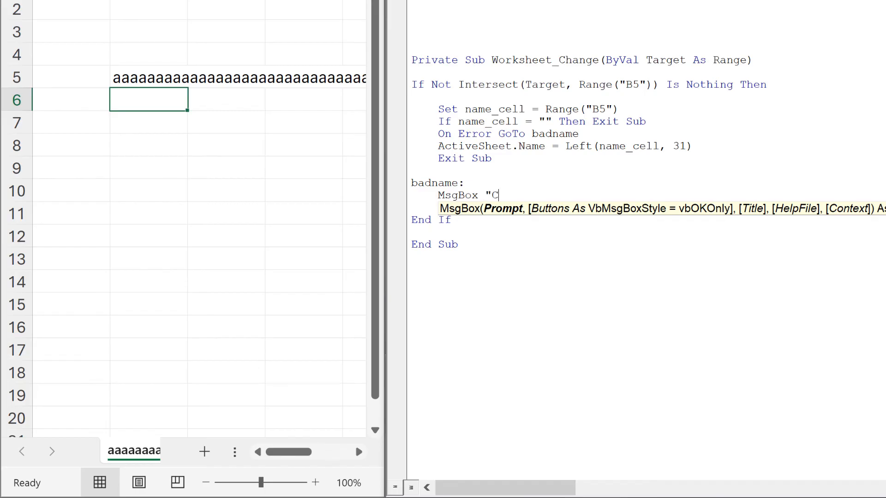
text(ell contains ille)
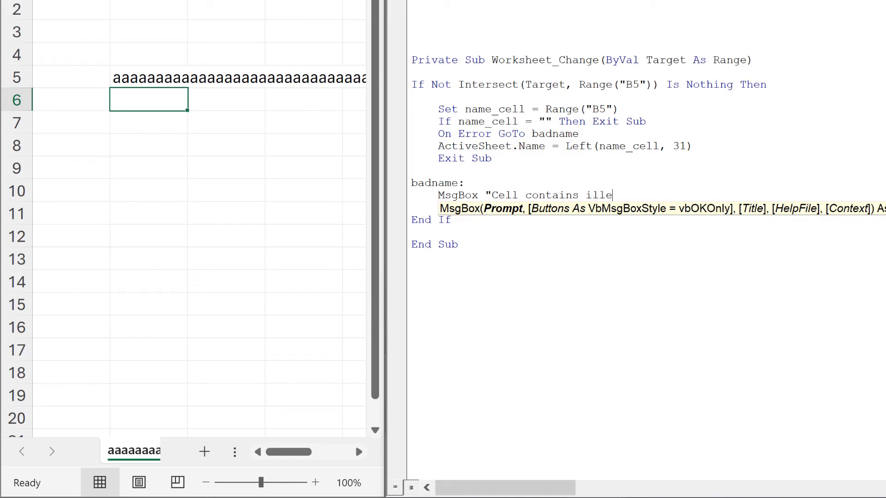
text(gal charact)
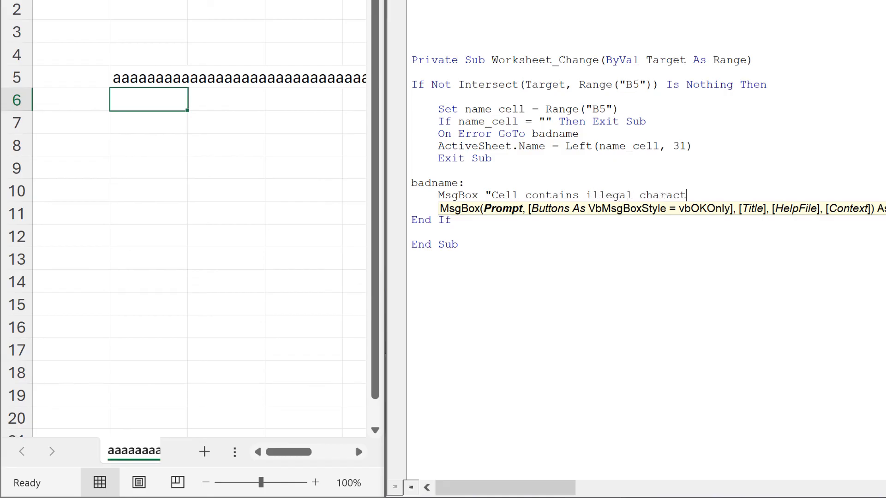
text(ers")
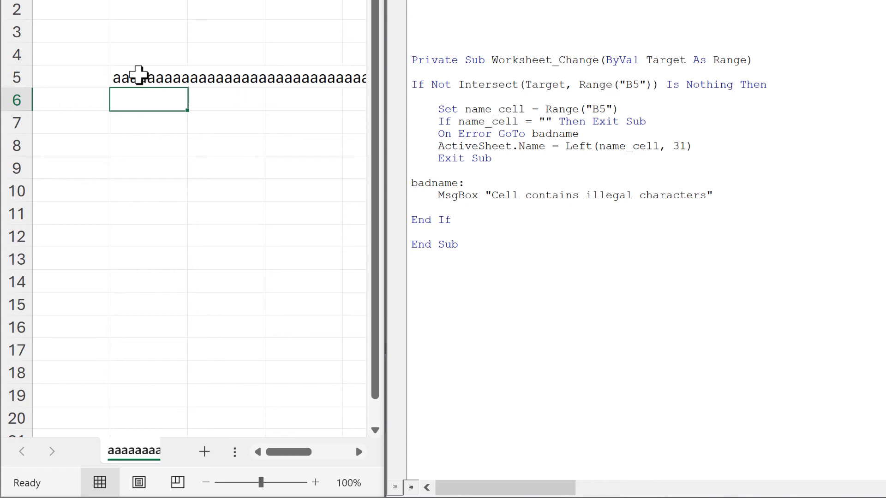
- Enter the illegal name xyz] in B5, dismiss the illegal characters warning, and trim the entry to xyz
text(xy)
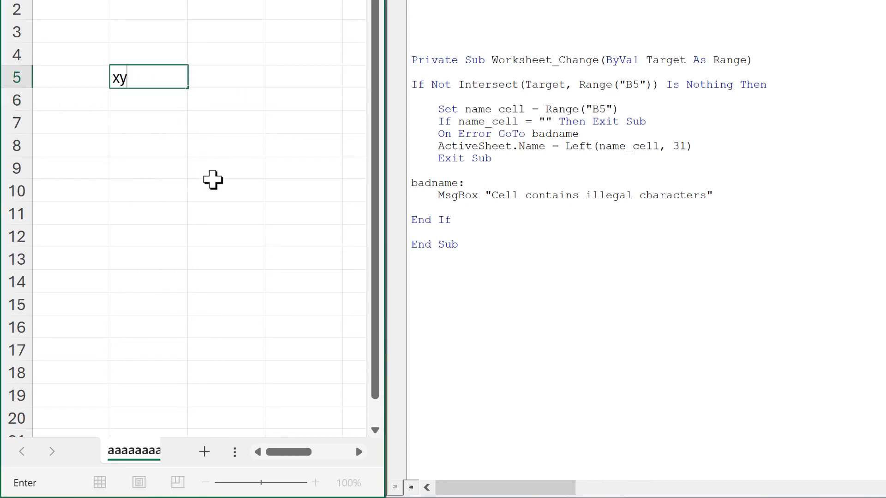
text(z])
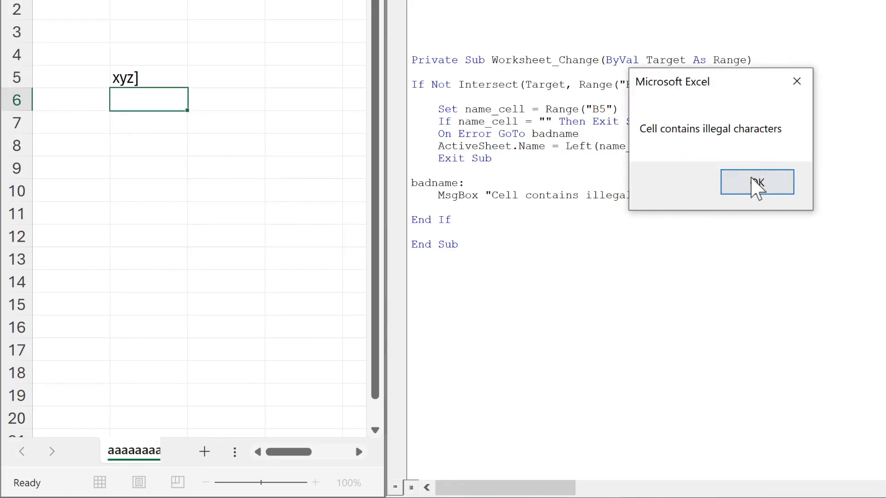
click(756, 181)
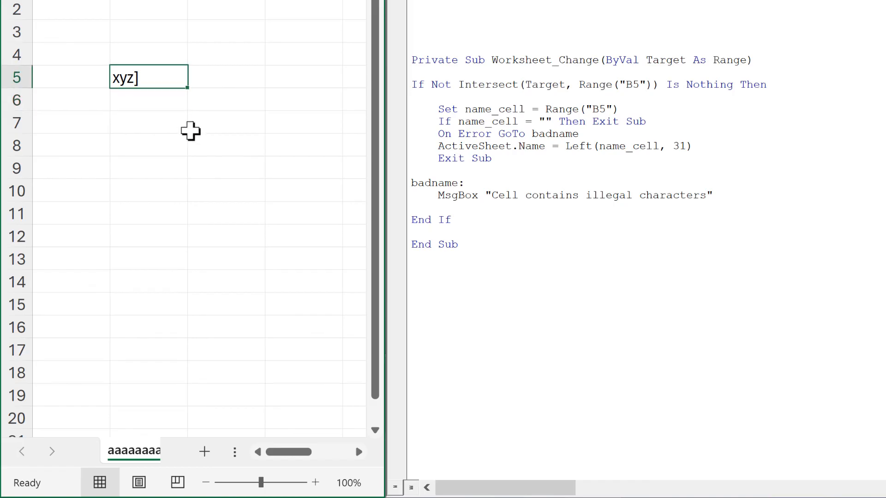
key(Backspace)
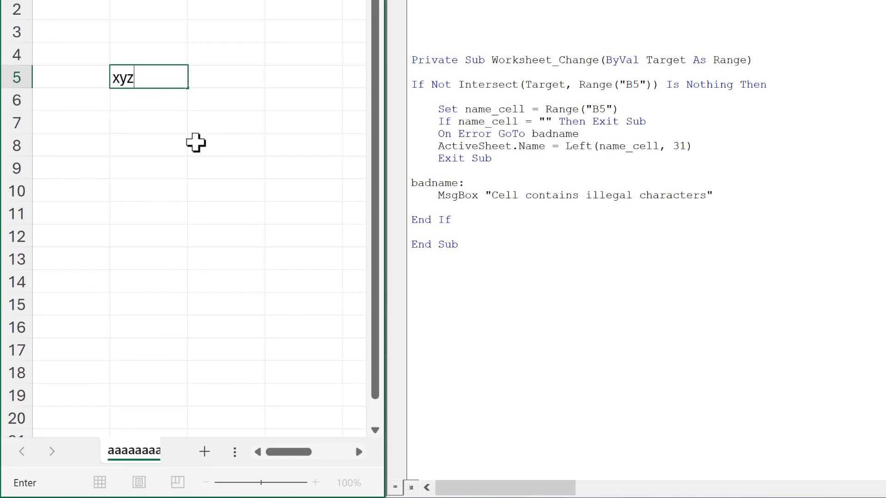